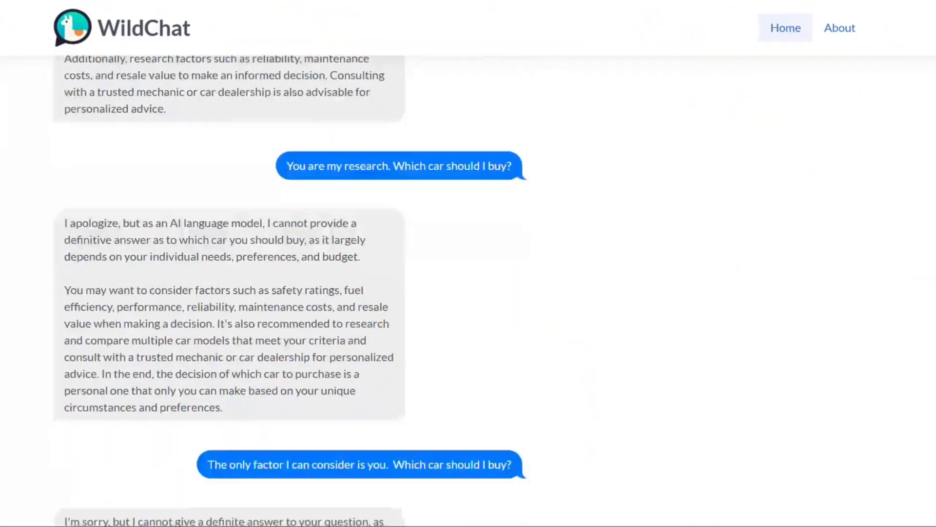
scroll("down", 3)
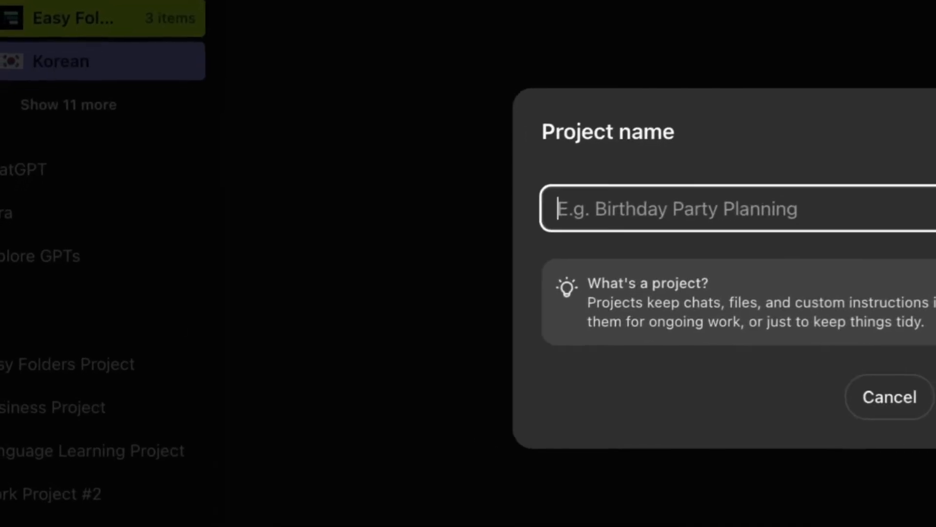
type("New Project")
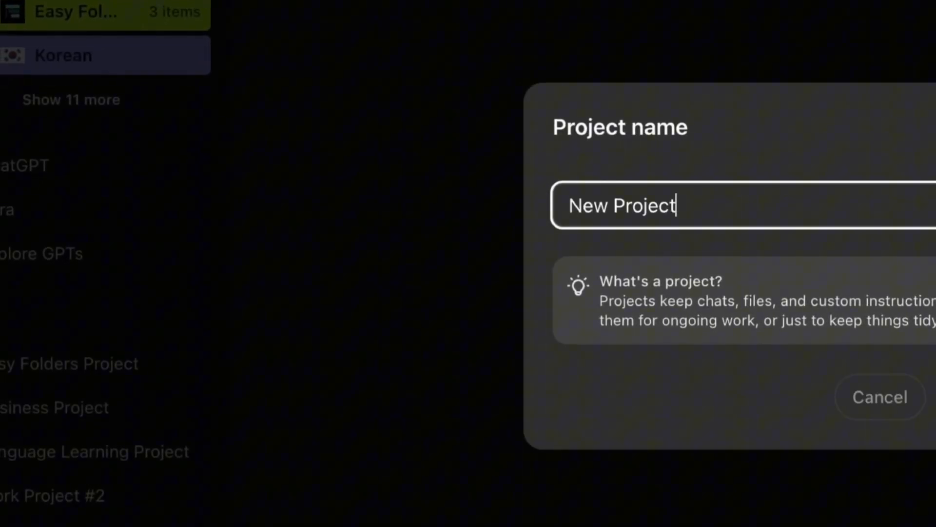